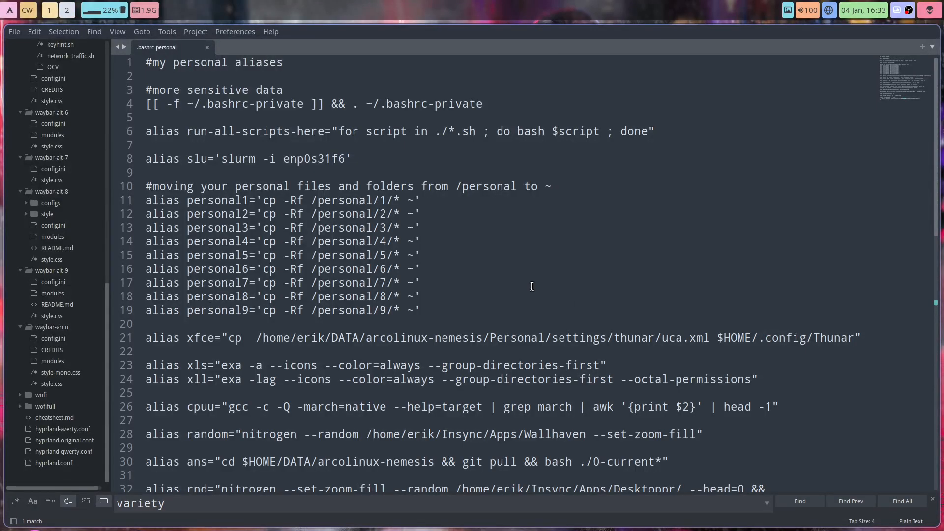
Step: Scroll to the end of .bashrc-personal to show the neofetch/wal if-block on lines 43–45
scroll(down, 3)
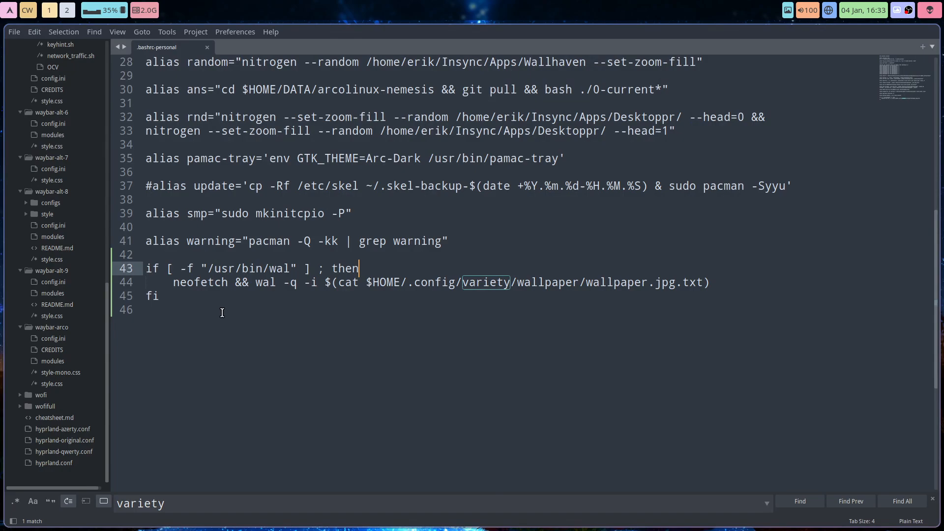
mouse_move(139, 54)
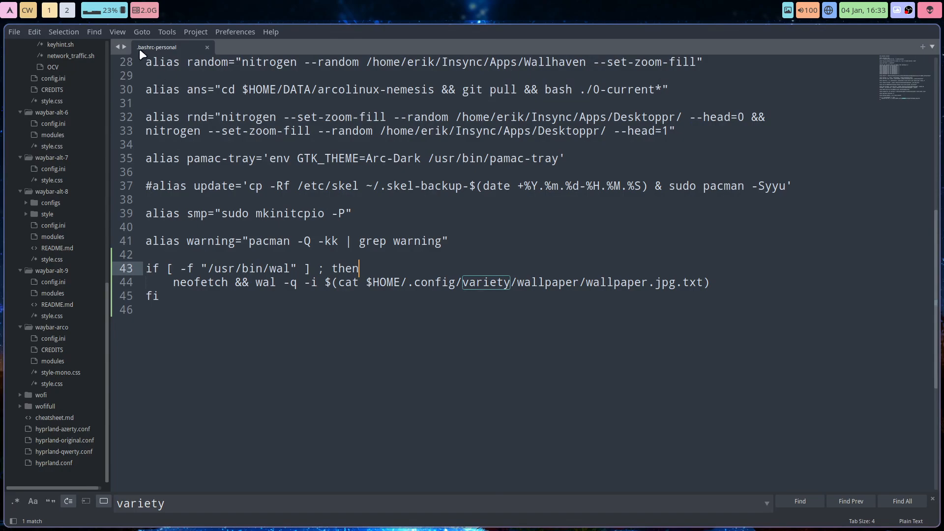
mouse_move(158, 48)
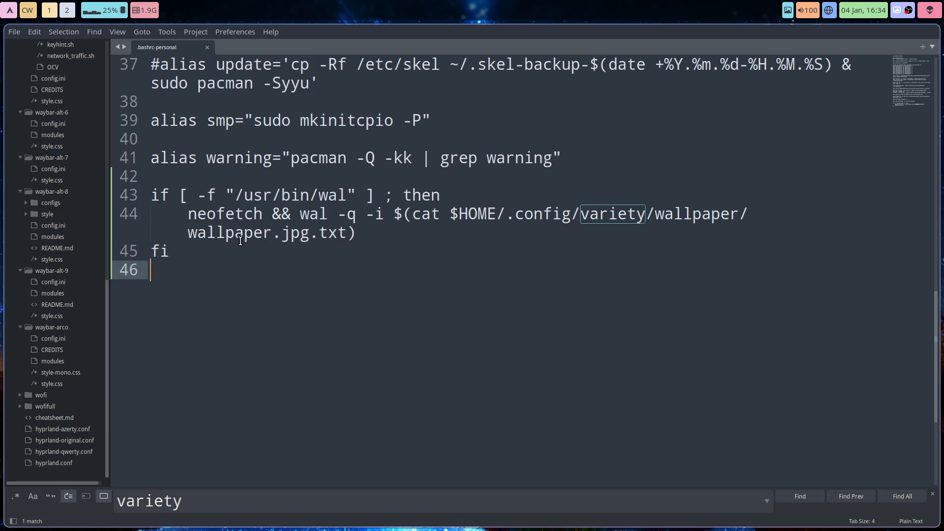
Step: Select the word neofetch on line 44 of the enlarged if-block
double_click(224, 213)
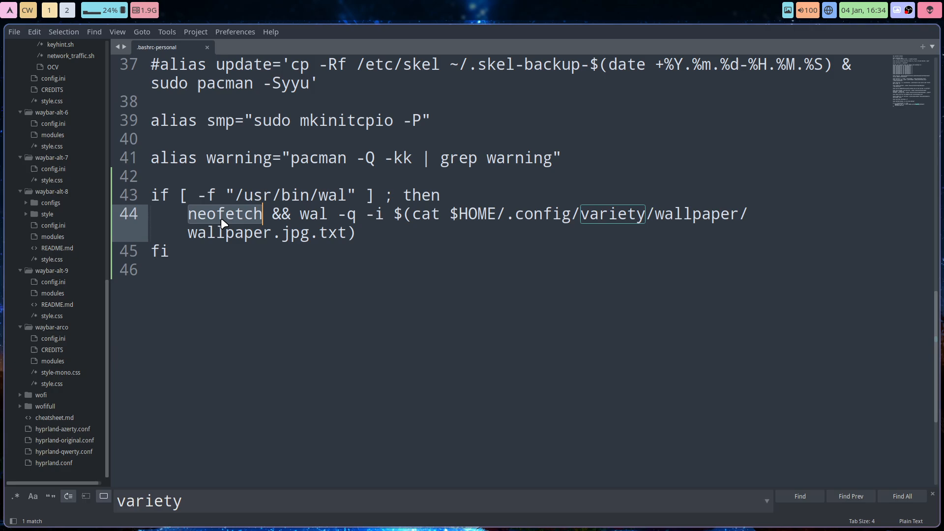